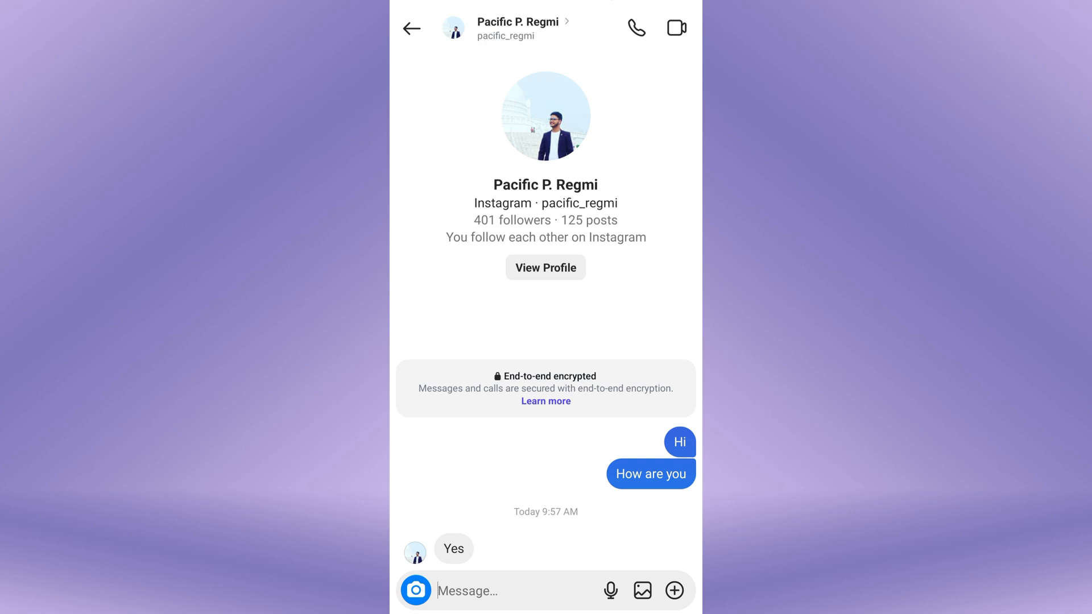
- Leave Instagram and return to the phone's home screen showing the Instagram icon
{"action": "left_click", "coordinate": [410, 28]}
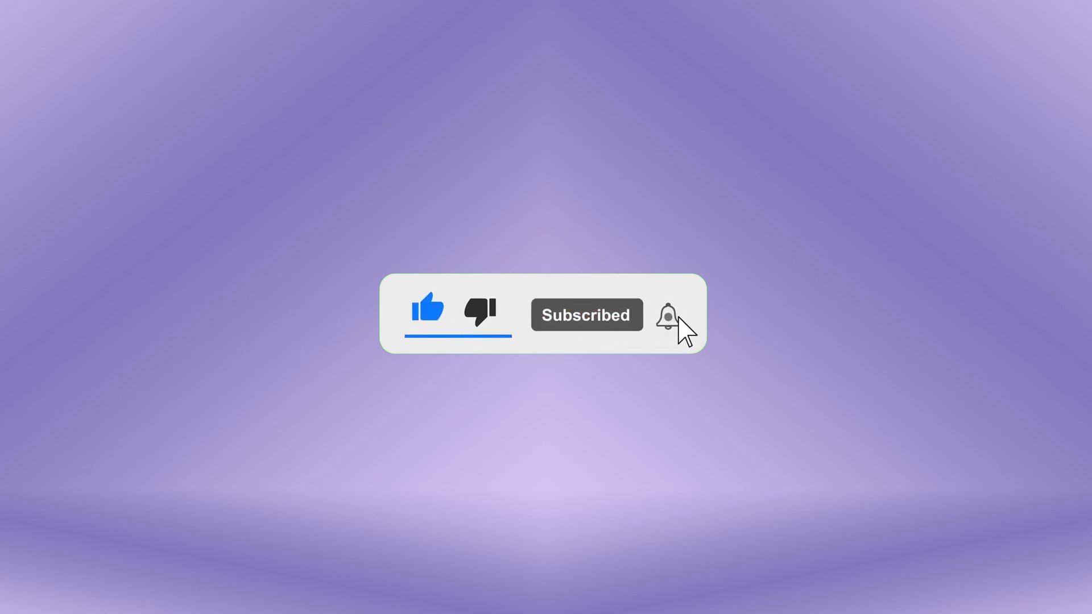
{"action": "left_click", "coordinate": [664, 315]}
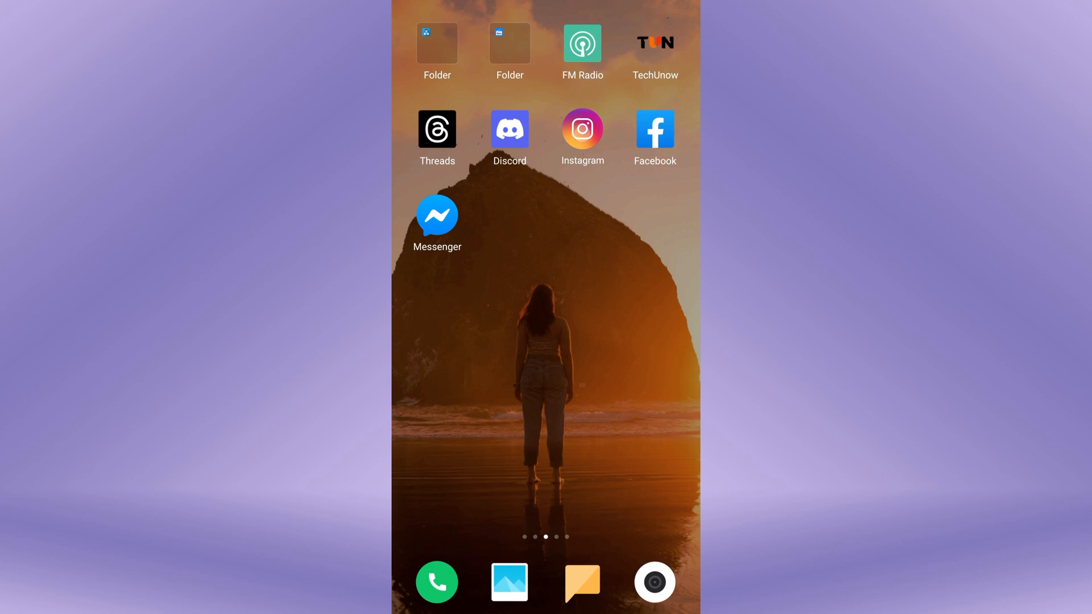
{"action": "left_click", "coordinate": [581, 128]}
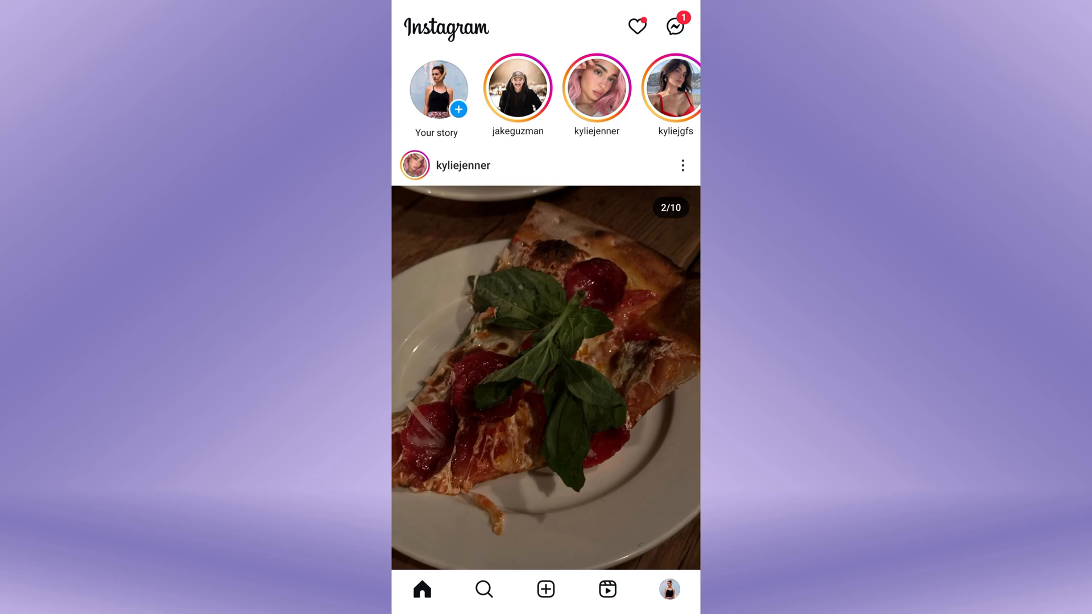
{"action": "left_click", "coordinate": [677, 26]}
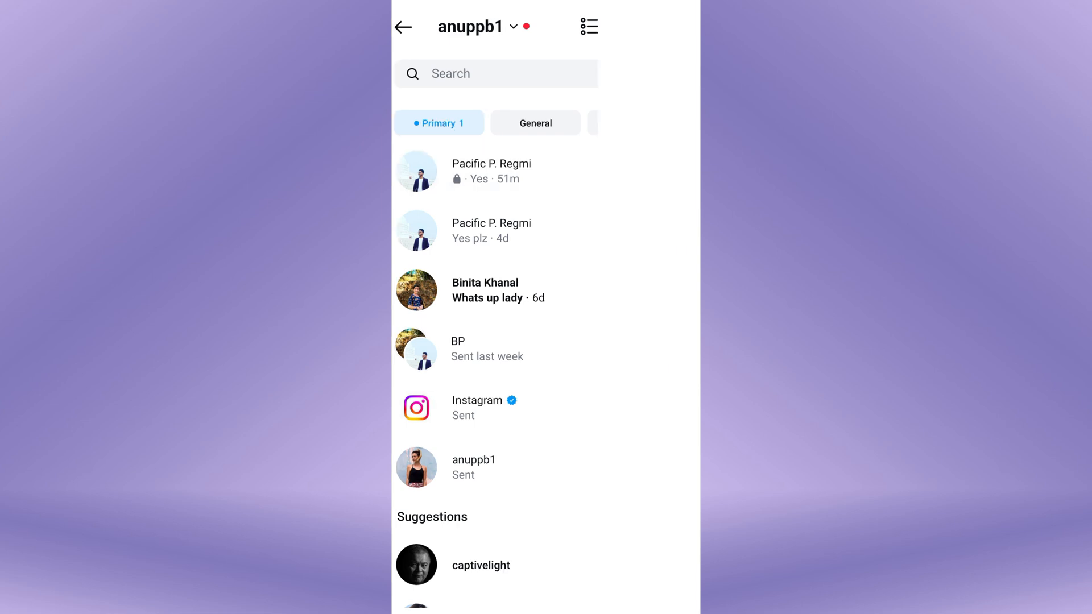
{"action": "left_click", "coordinate": [491, 171]}
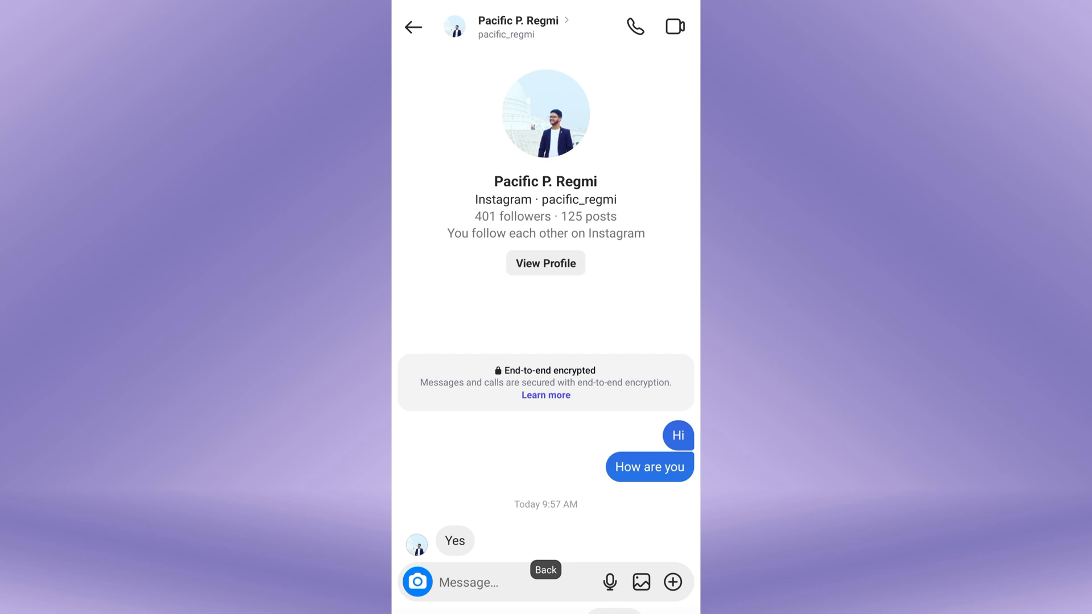
{"action": "left_click", "coordinate": [413, 27]}
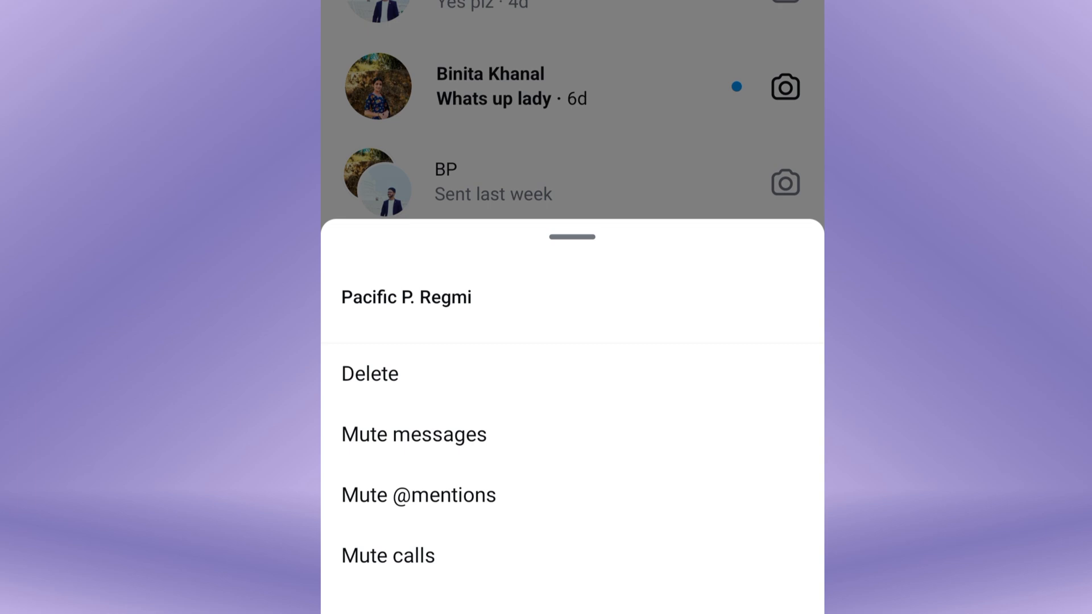
{"action": "left_click", "coordinate": [369, 373]}
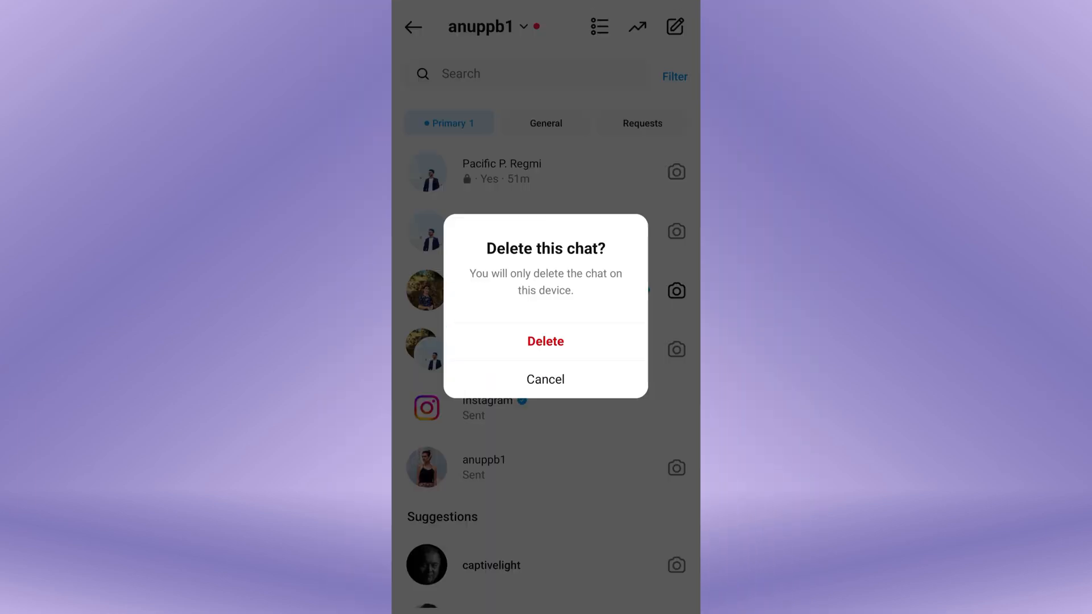
{"action": "left_click", "coordinate": [545, 342]}
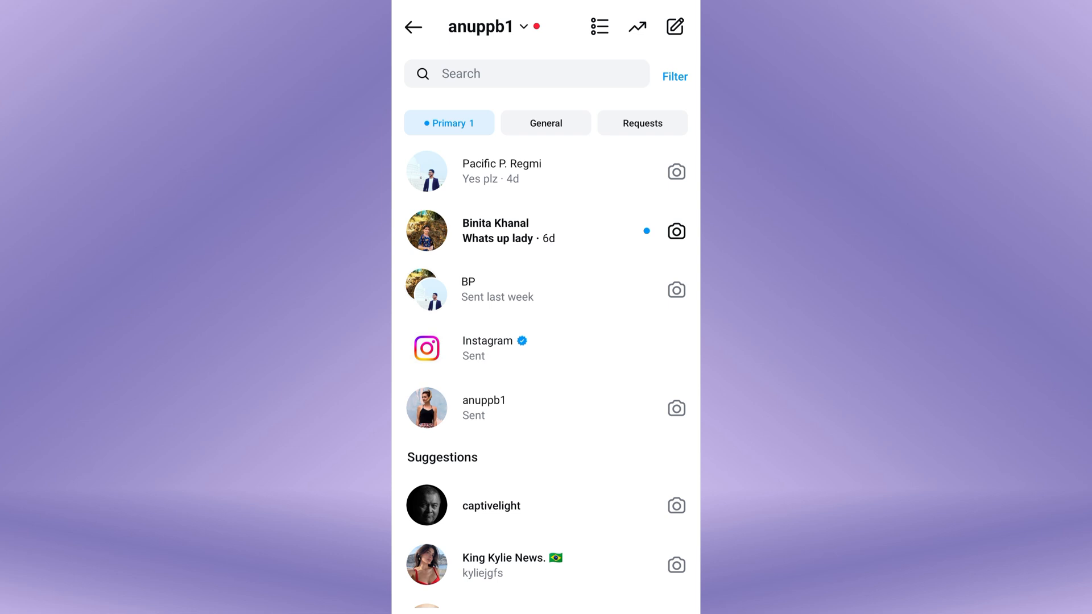
{"action": "left_click", "coordinate": [500, 171]}
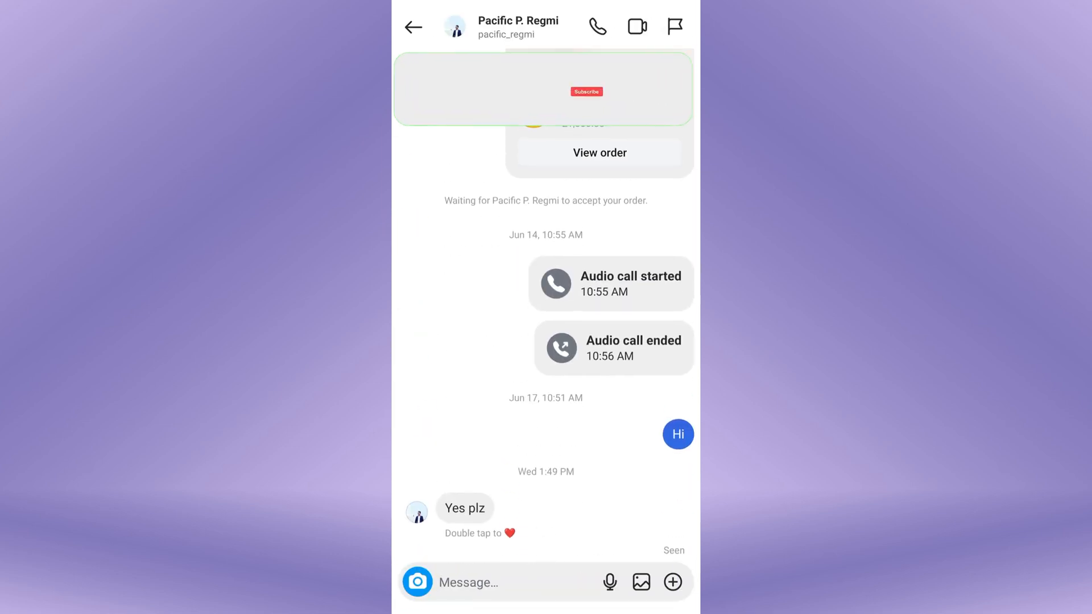
{"action": "left_click", "coordinate": [413, 27]}
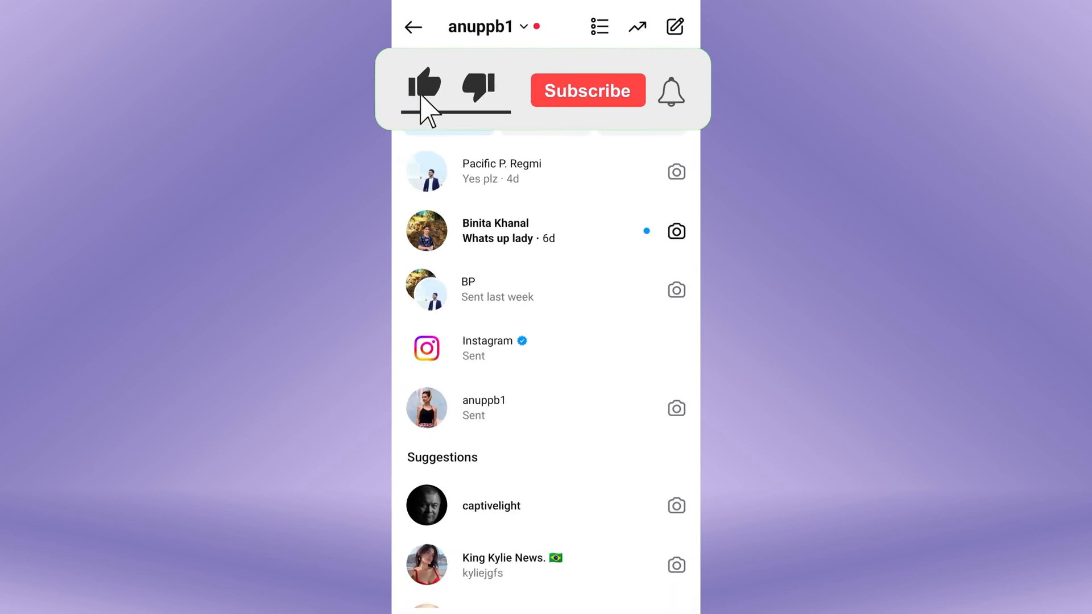